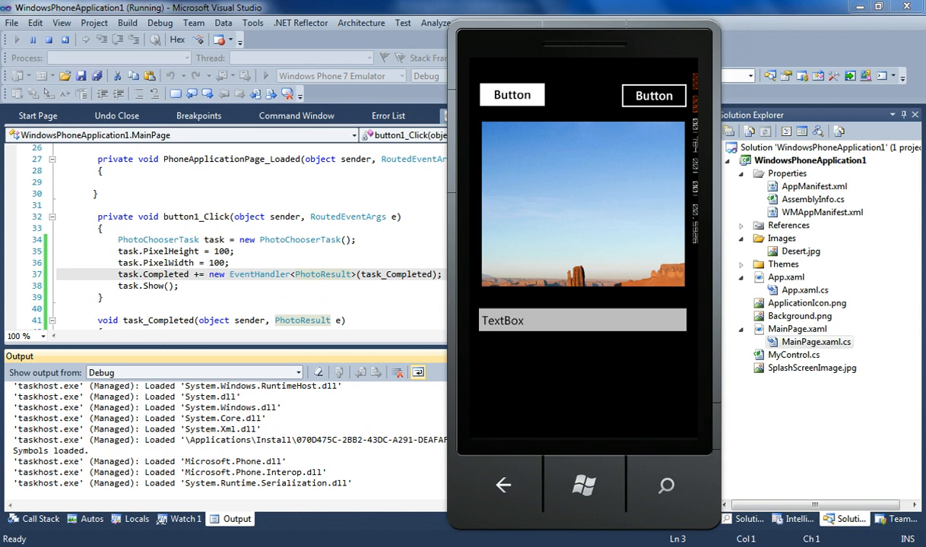
Launch the photo chooser via the Button, browse the album of seven pictures and choose one.
click(512, 94)
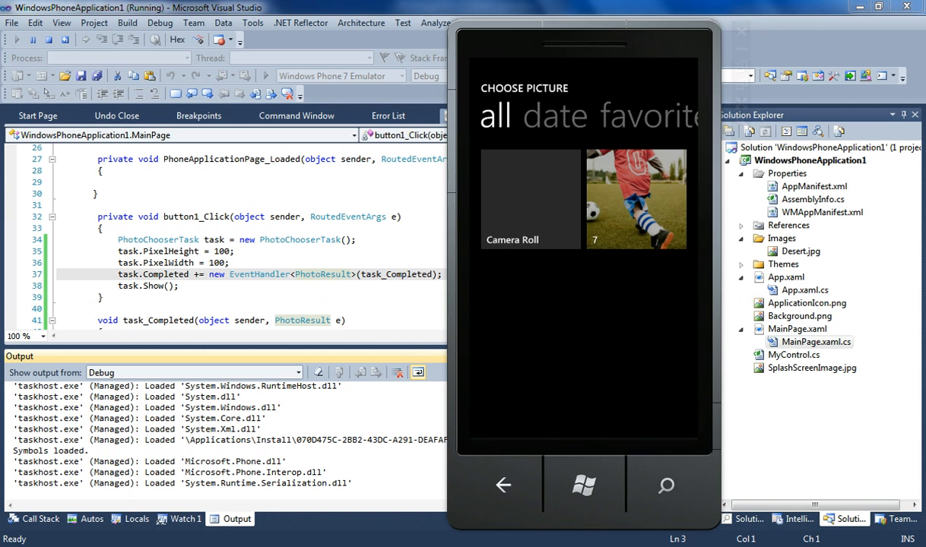
click(637, 199)
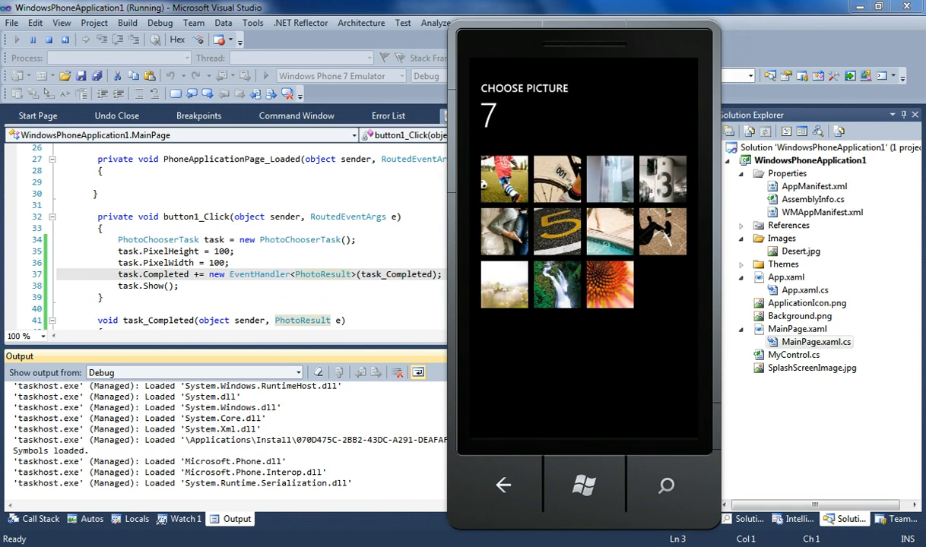
click(503, 180)
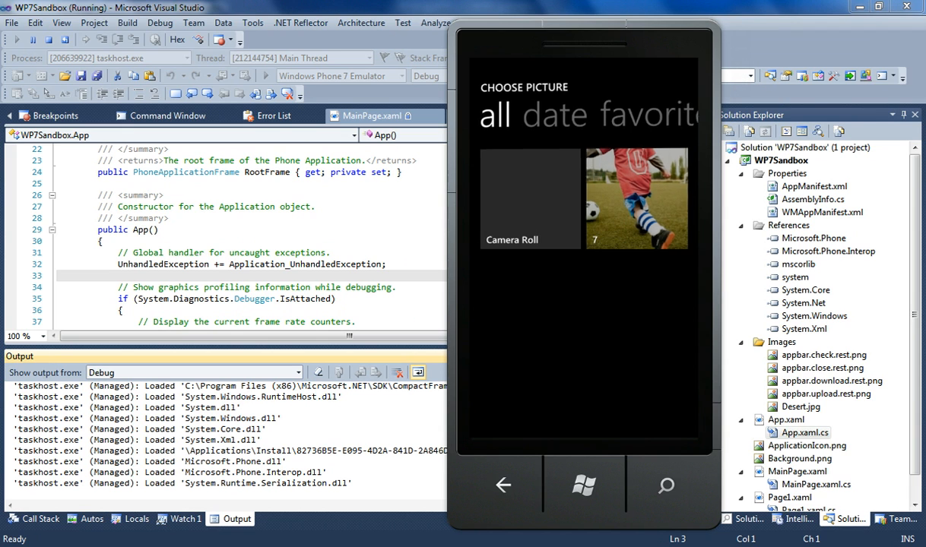
Pick the soccer photo from the album so the red crop rectangle frames the ball.
click(637, 199)
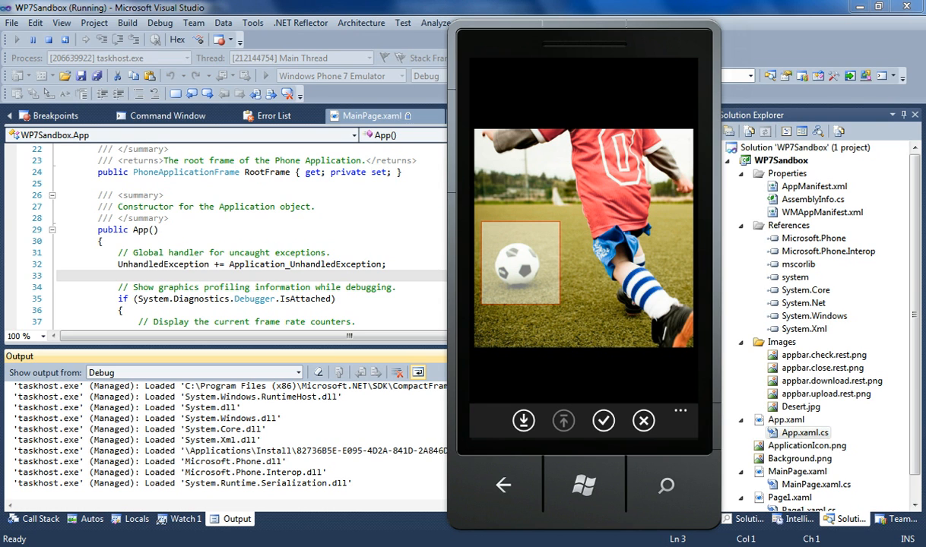
Stop the emulator demo run, returning to the App.xaml.cs editor.
click(602, 420)
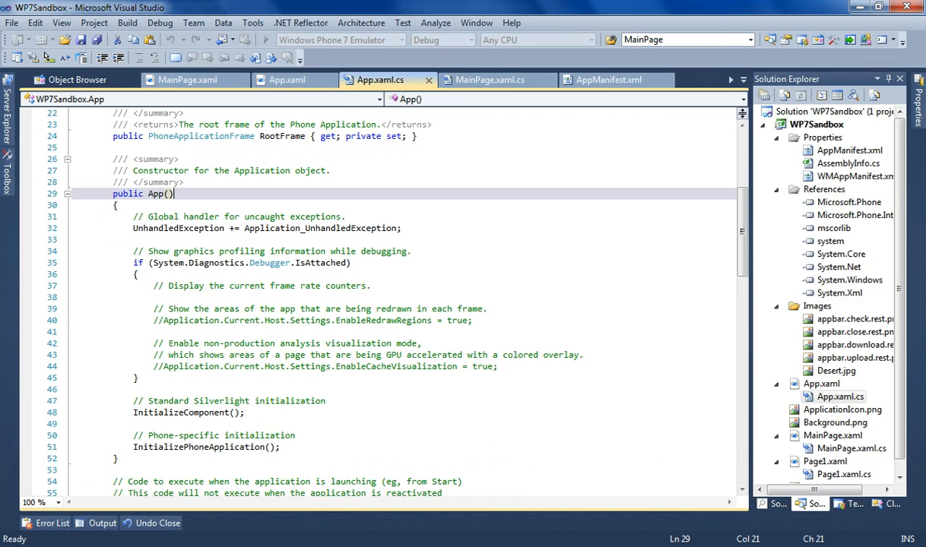
Show MainPage.xaml.cs from Solution Explorer and select lines 34–35 creating and showing the PhotoChooserTask.
click(852, 448)
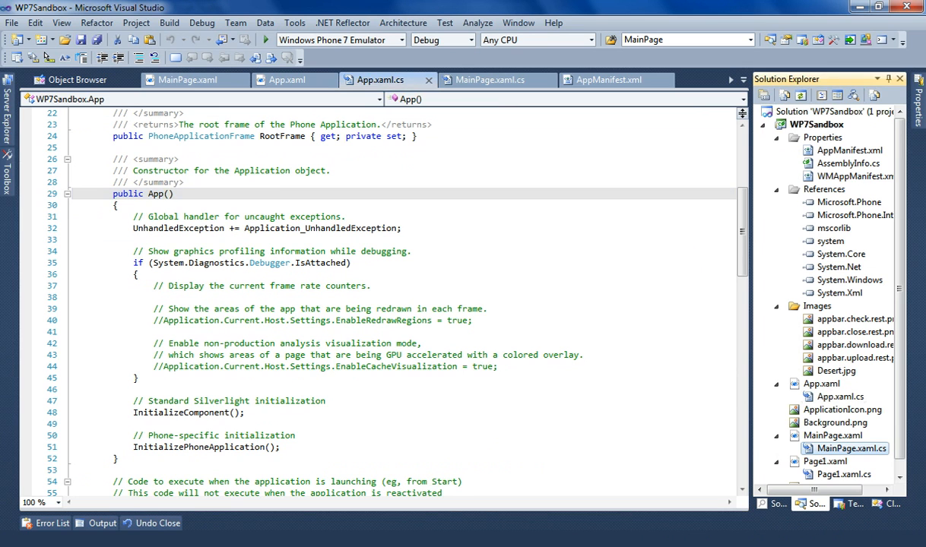
click(490, 79)
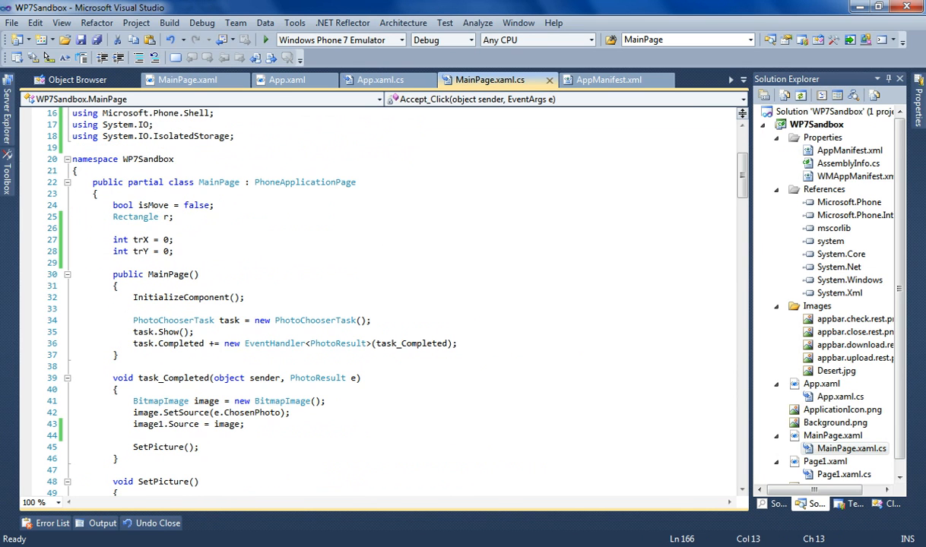
drag(134, 320, 195, 332)
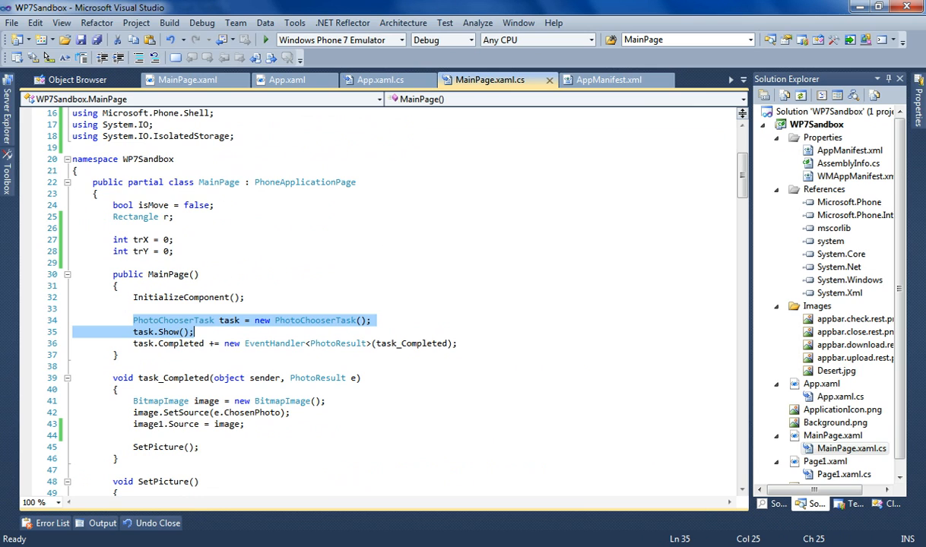
click(175, 274)
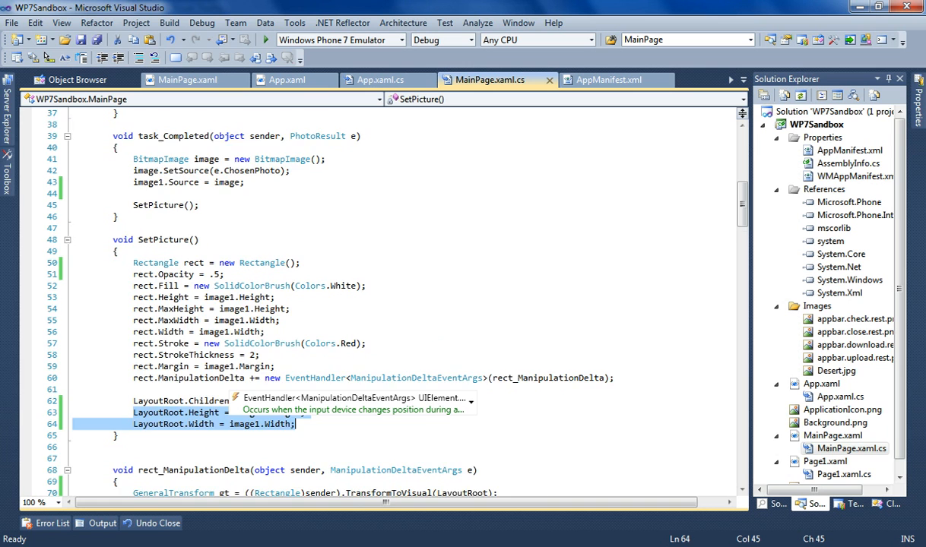
scroll(down, 3)
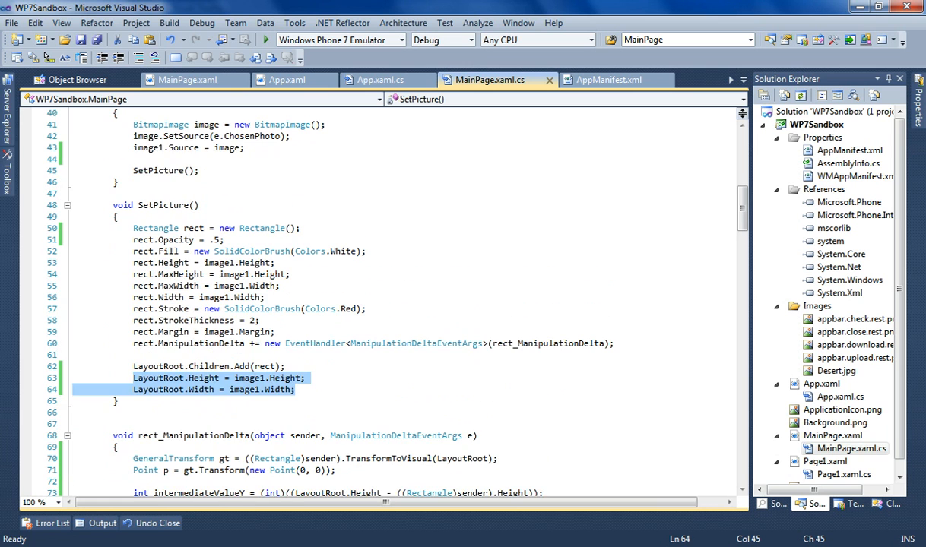
scroll(down, 3)
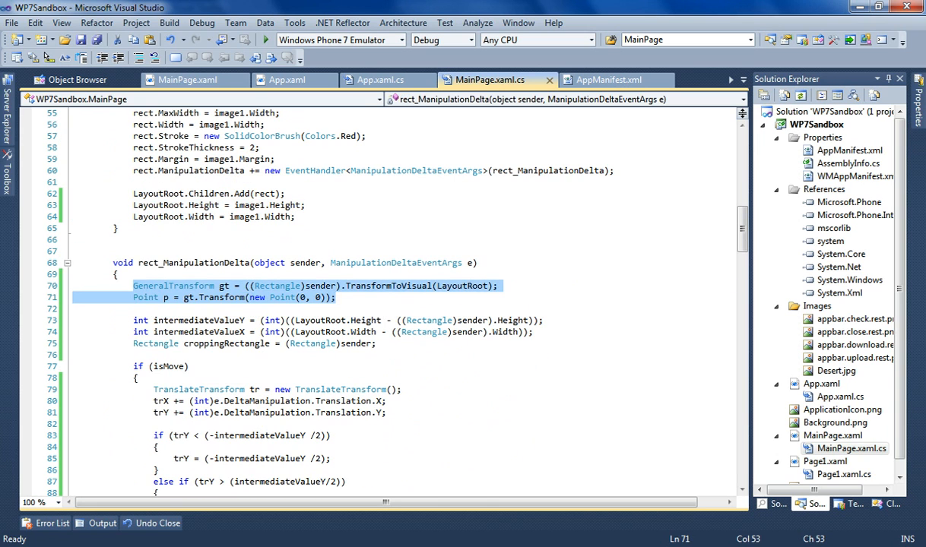
click(335, 297)
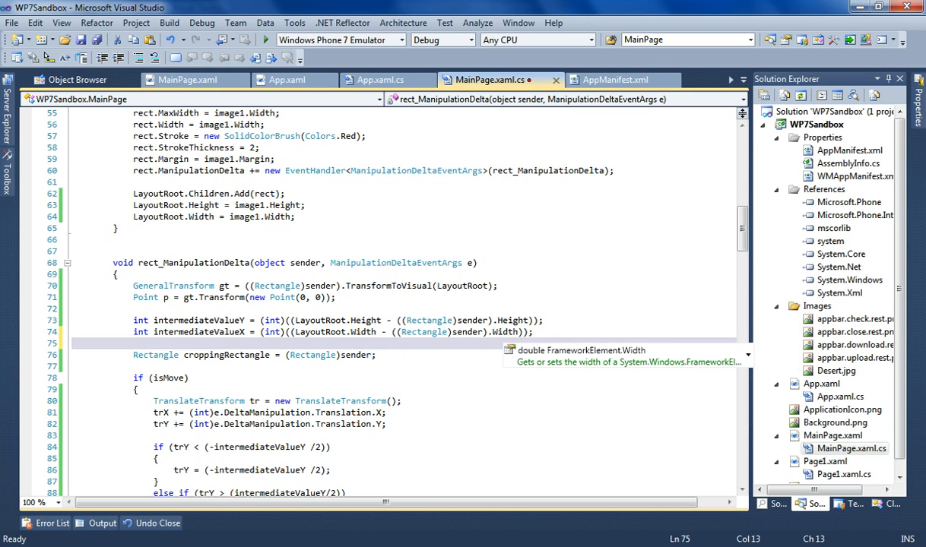
scroll(down, 3)
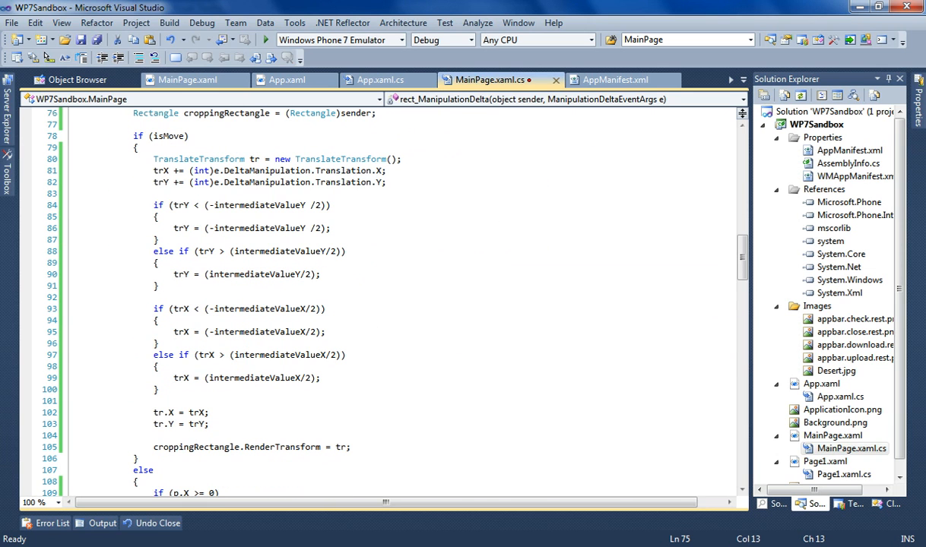
mouse_move(175, 136)
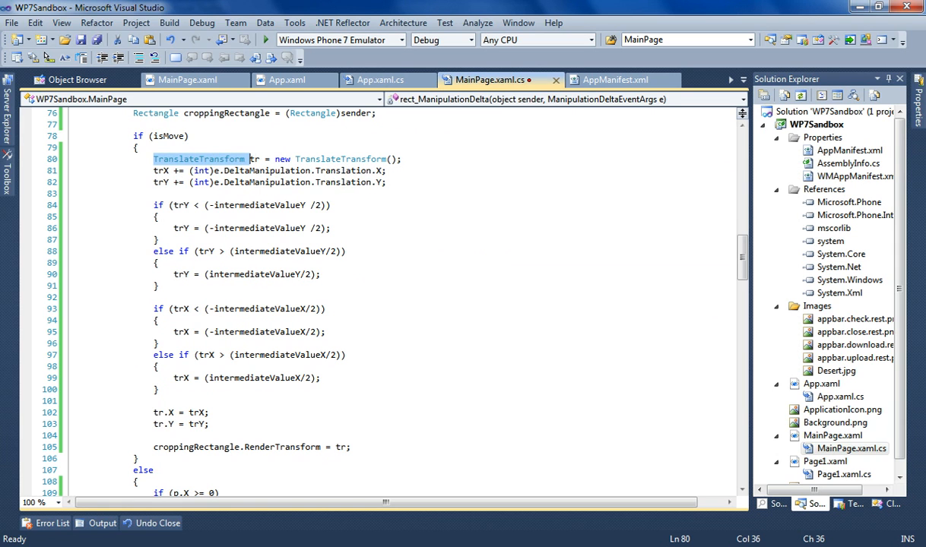
scroll(down, 3)
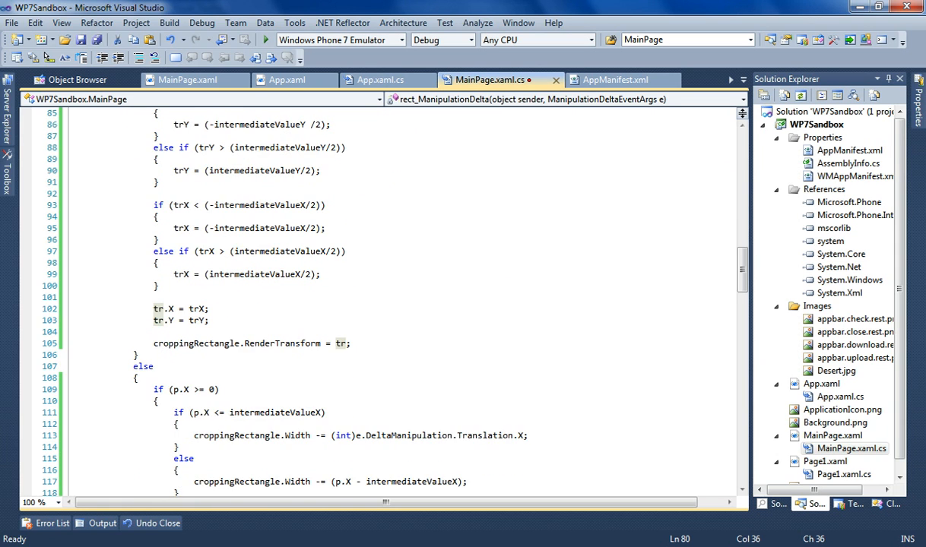
scroll(down, 3)
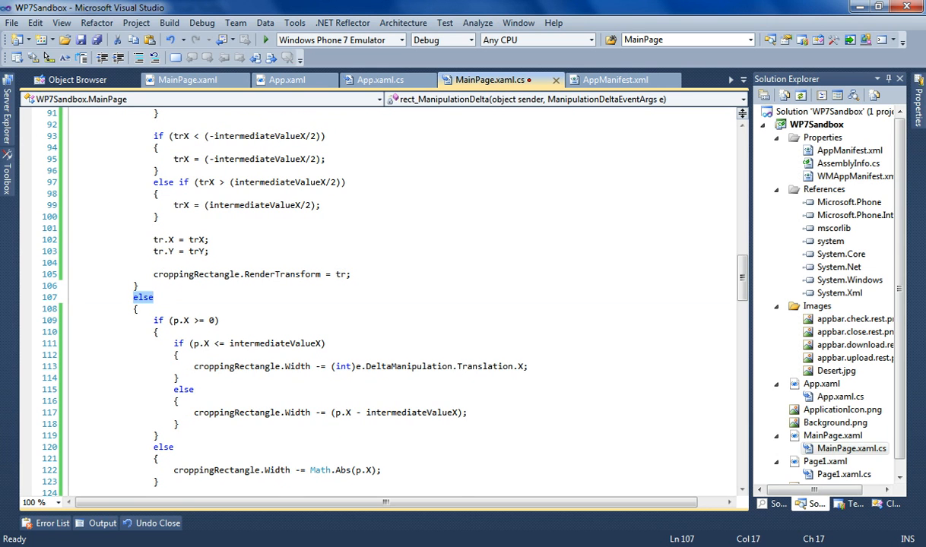
scroll(down, 3)
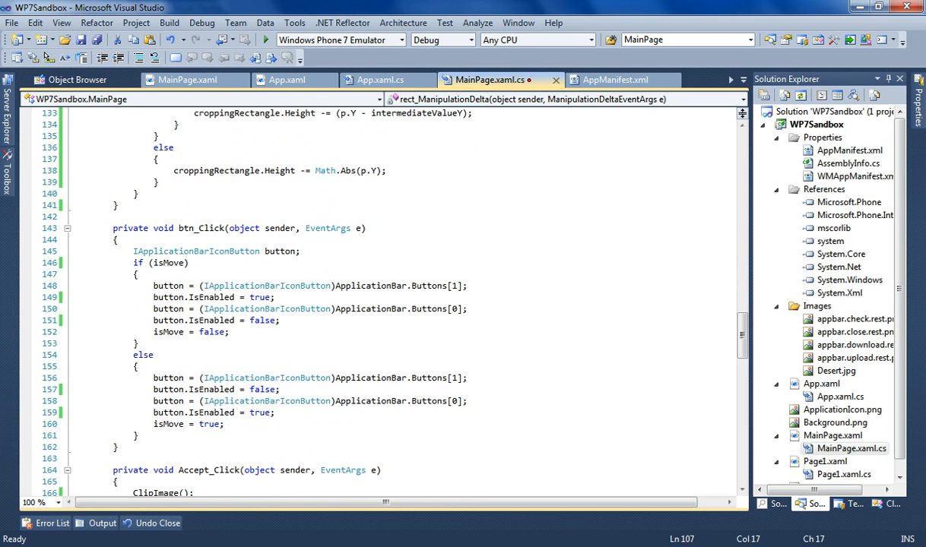
scroll(down, 3)
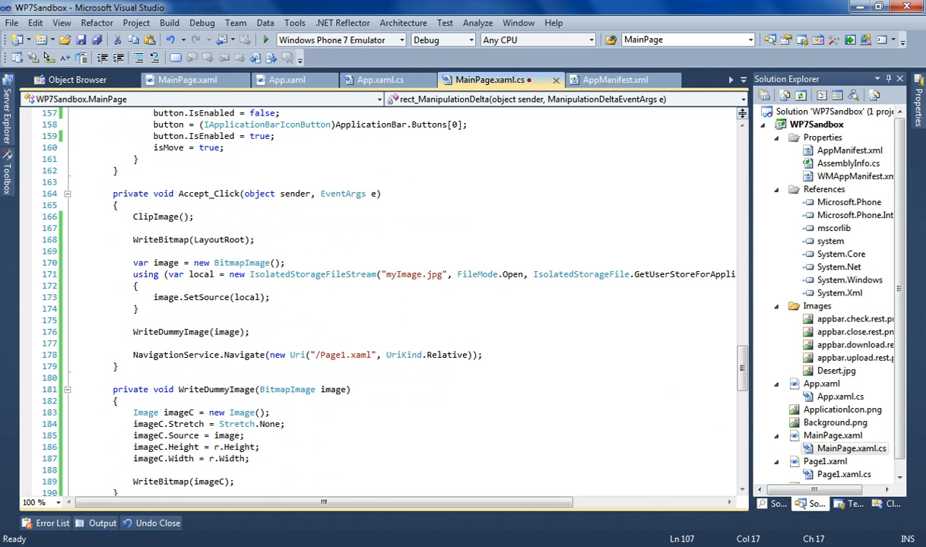
double_click(155, 216)
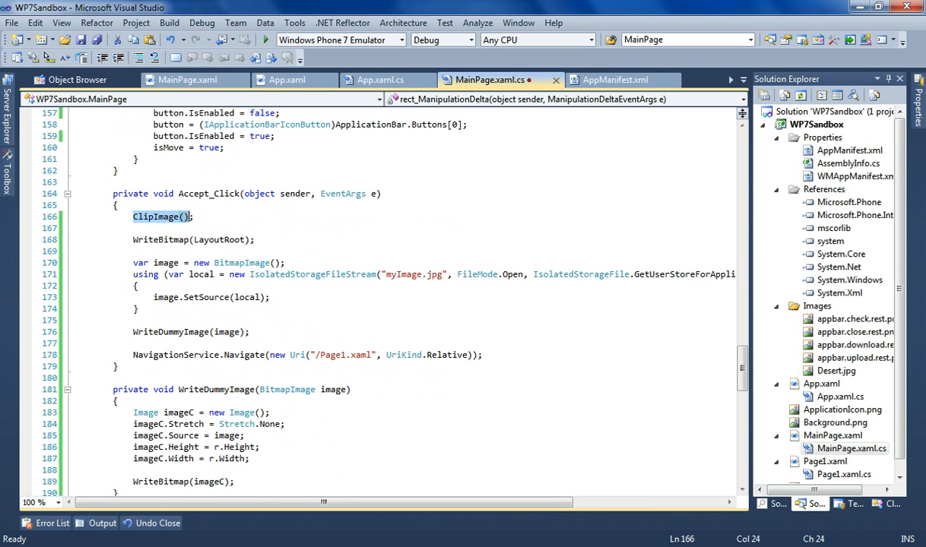
scroll(down, 3)
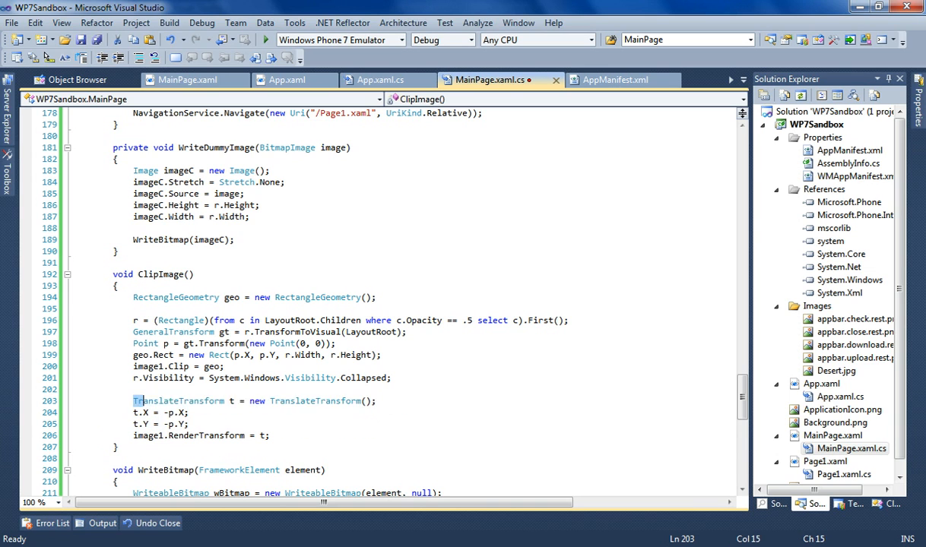
drag(134, 401, 190, 422)
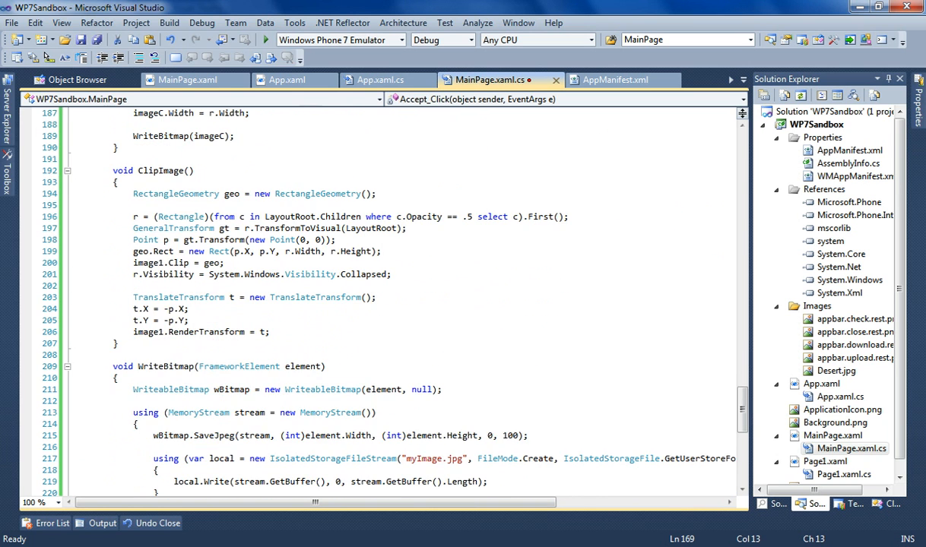
scroll(down, 3)
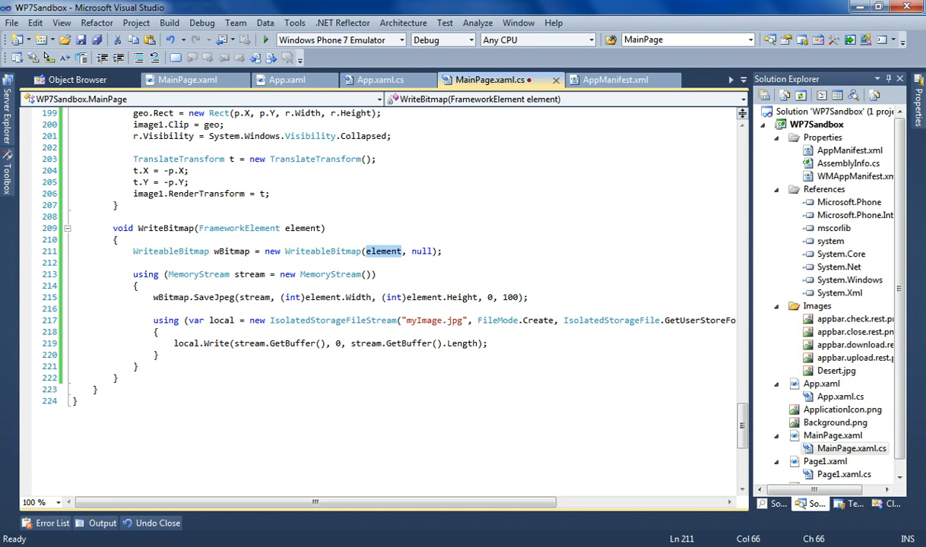
double_click(383, 251)
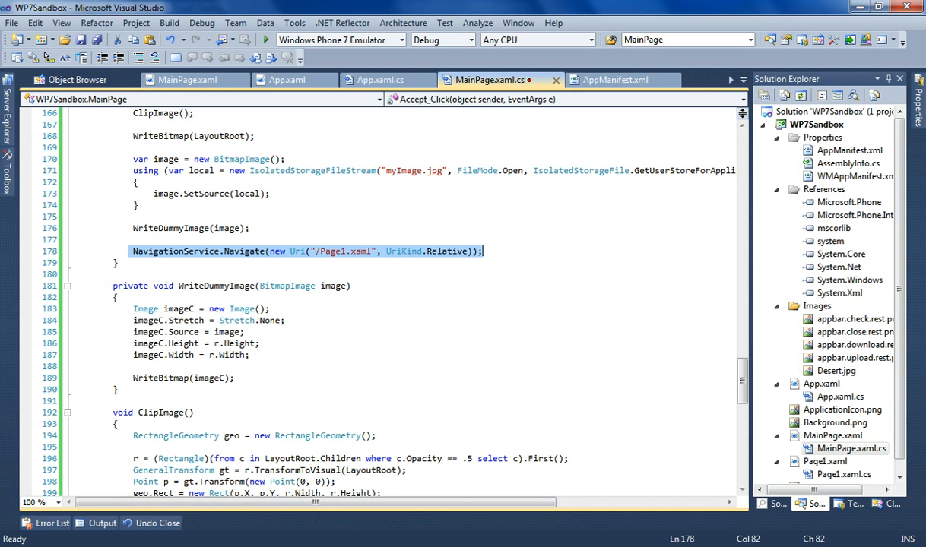
click(824, 462)
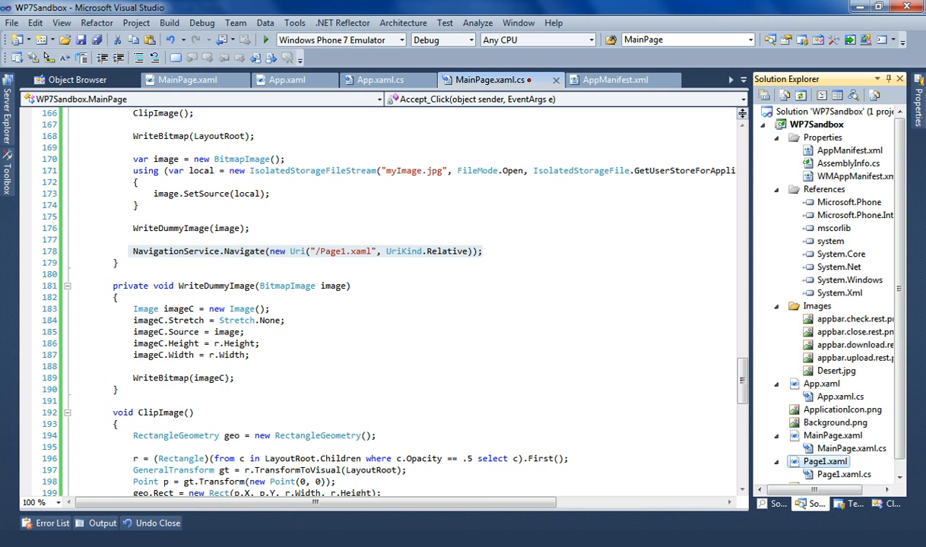